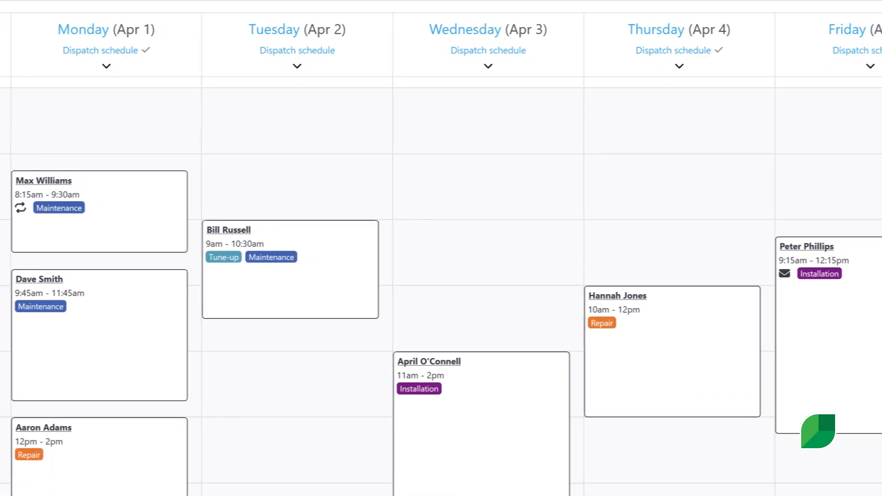
# - Advance the dispatch calendar to Apr 7–13 and expand Thursday's schedule summary
pyautogui.click(259, 15)
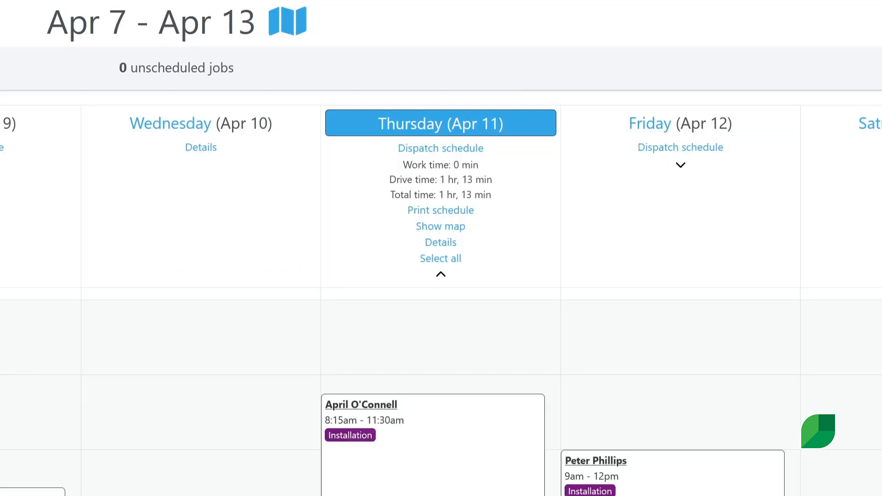
pyautogui.click(440, 226)
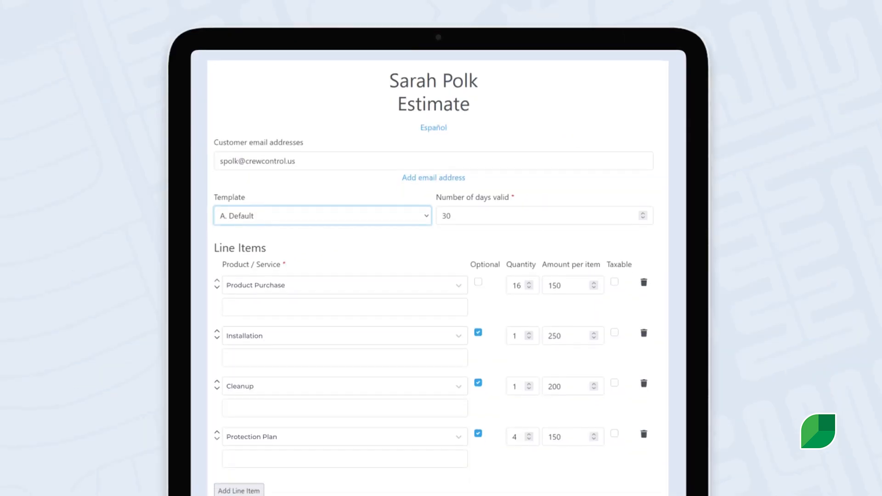
# - Scroll down through the estimate form's four Line Items
pyautogui.scroll(-3)
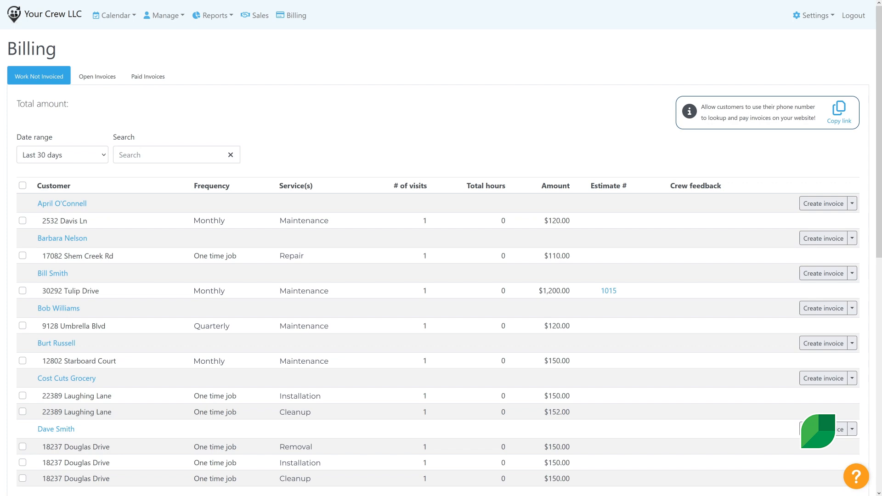
# - Open Billing and view the Work Not Invoiced list for the last 30 days
pyautogui.click(23, 183)
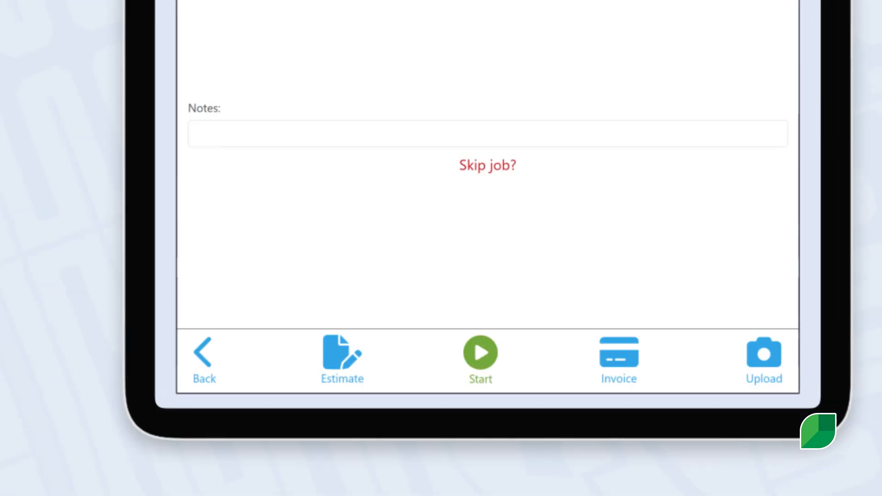
# - Enter 'Make a follow-up phone call next Tues' in the job's Notes field
pyautogui.write('Make a follow-up phone call next Tues')
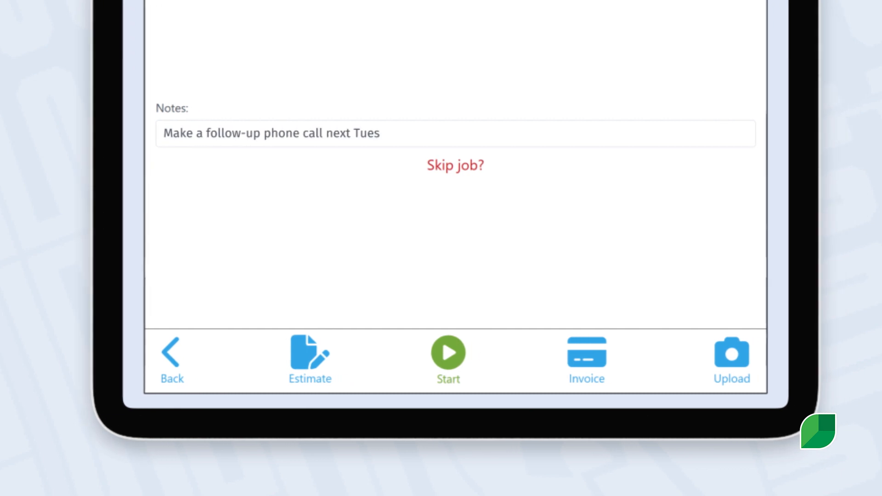